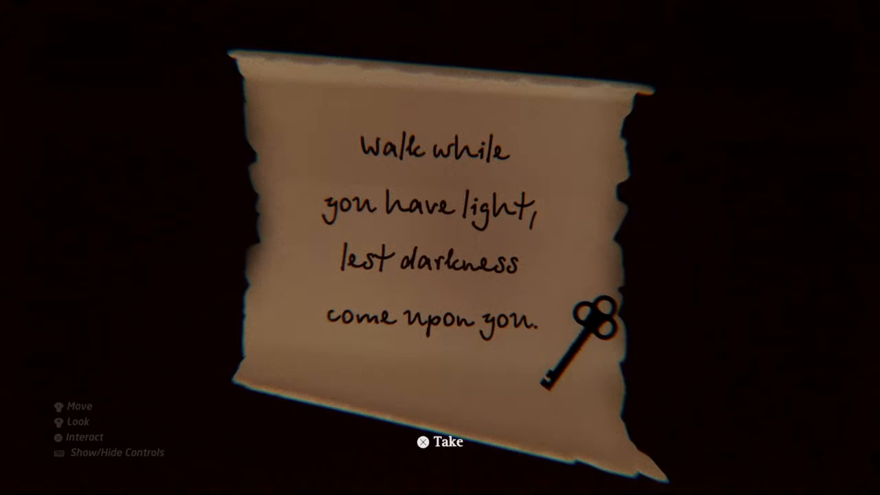
Take the key from the handwritten note and open the bedroom and hallway doors
click(440, 442)
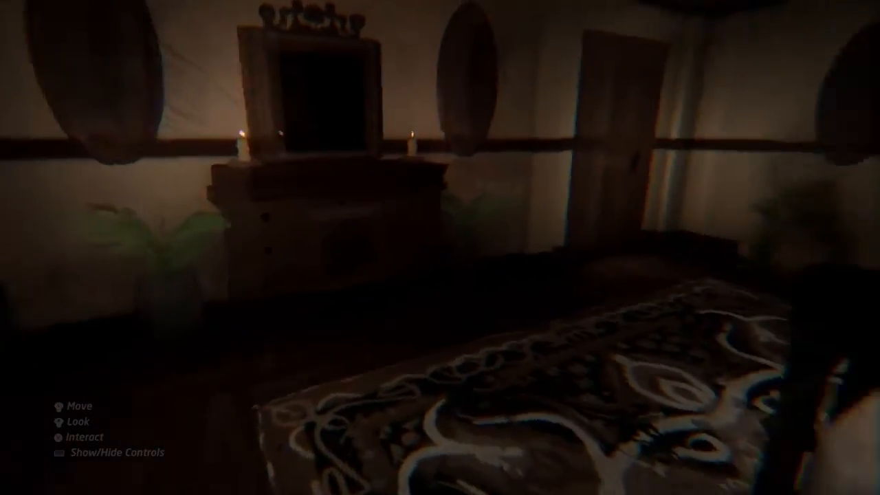
mouse_move(439, 248)
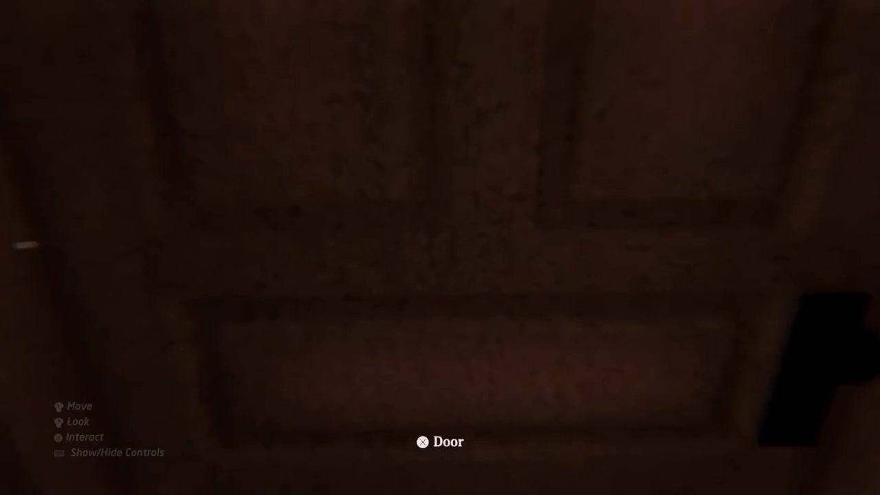
click(439, 441)
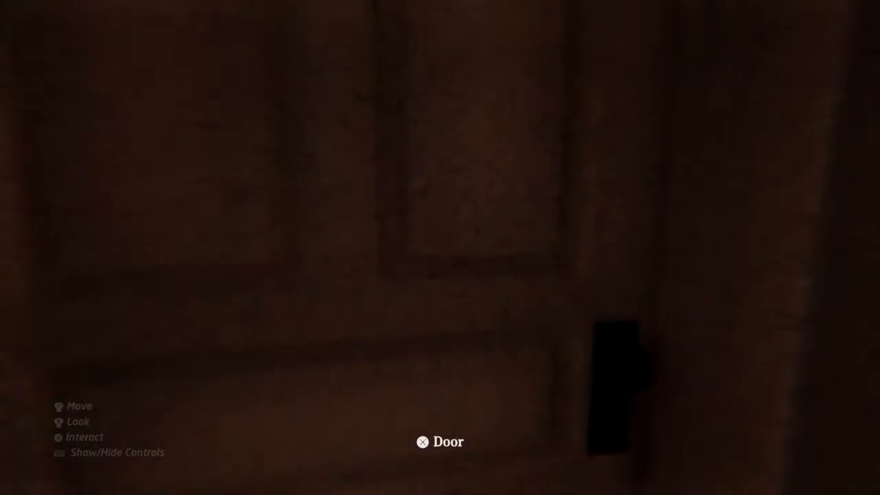
click(440, 441)
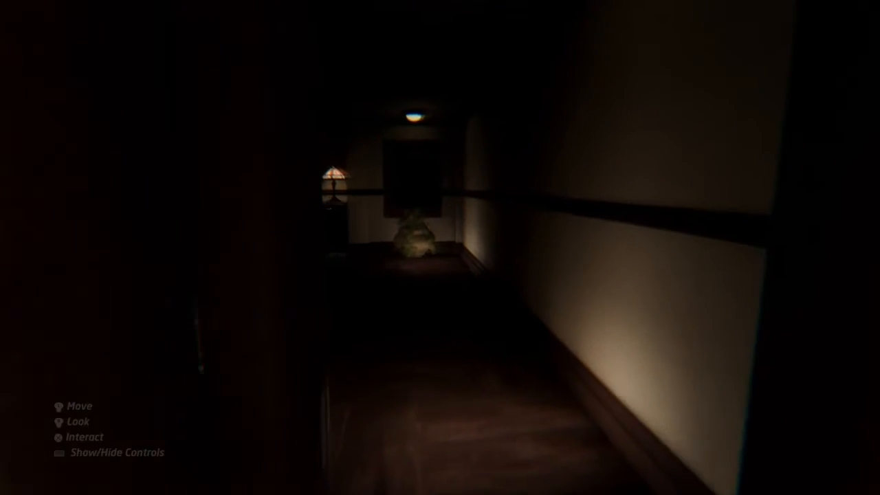
mouse_move(440, 247)
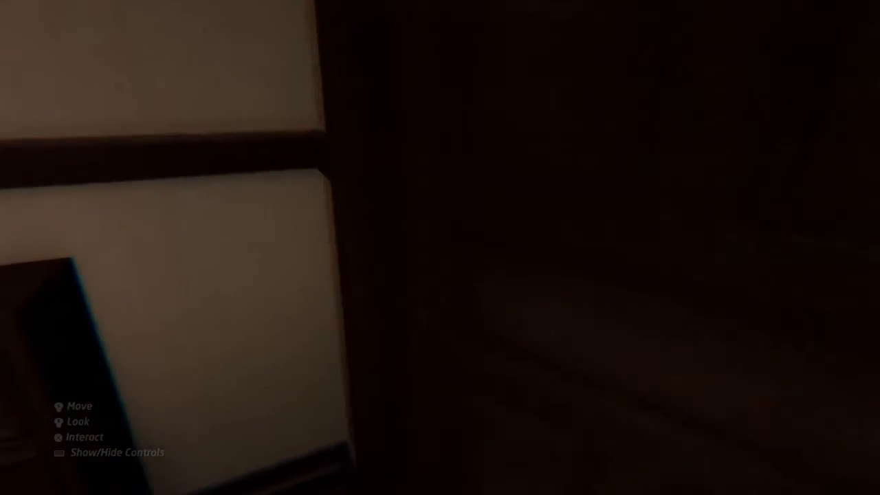
mouse_move(440, 247)
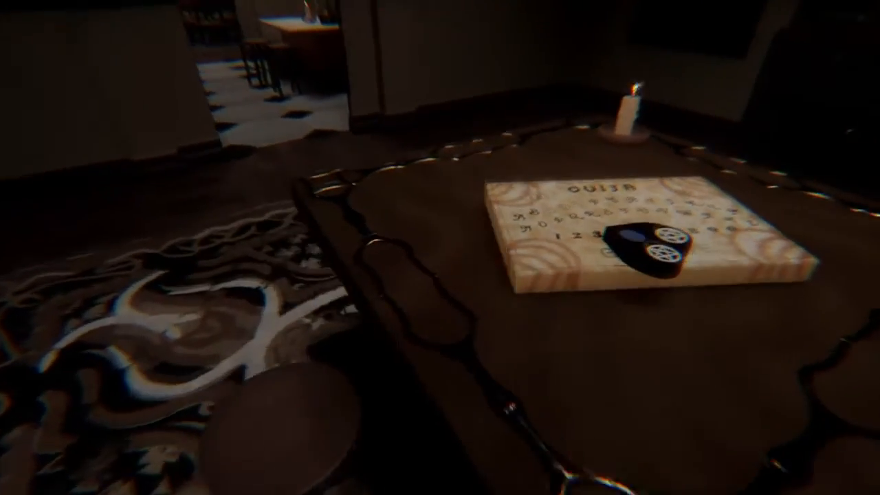
mouse_move(440, 248)
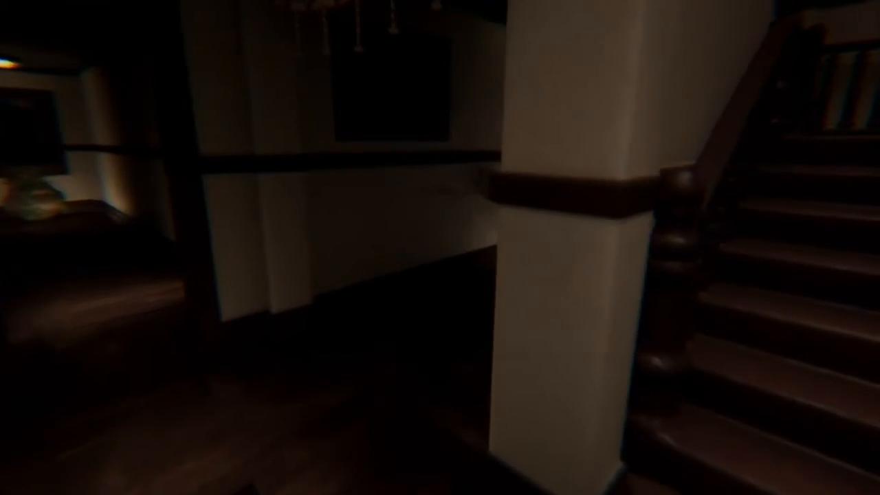
mouse_move(440, 248)
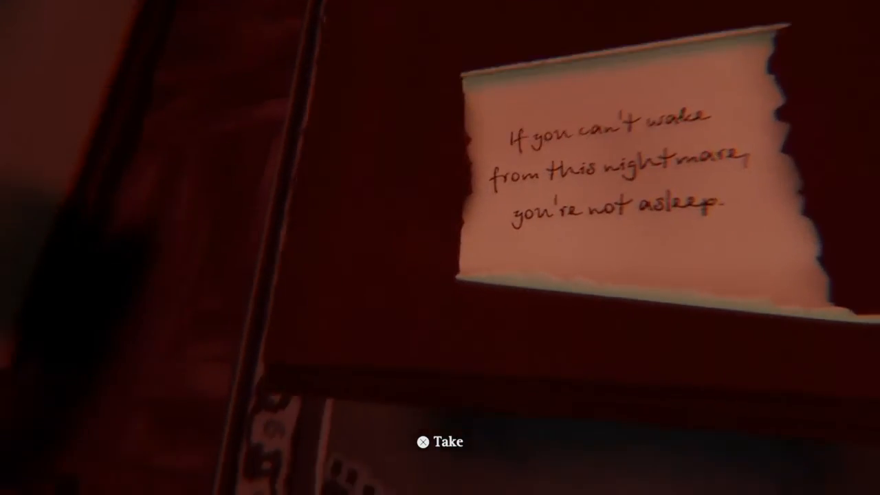
Move right through the search results to reveal The Red Door and more matching dreams
click(439, 442)
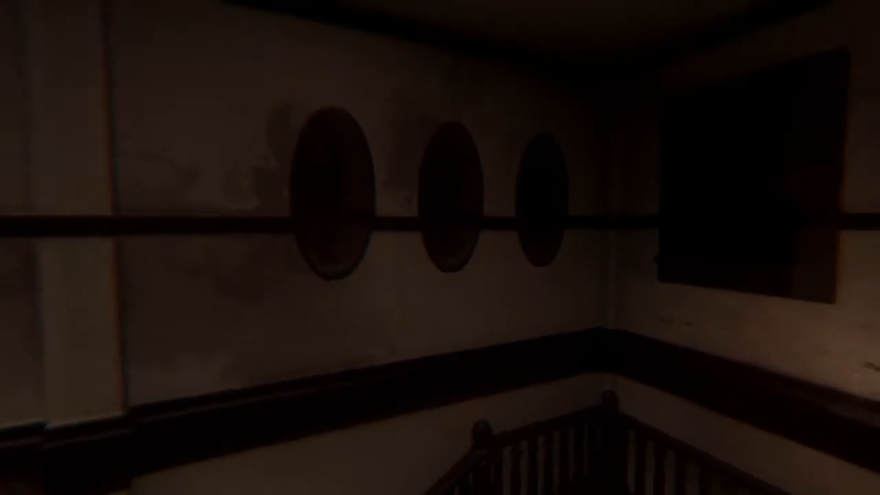
mouse_move(440, 247)
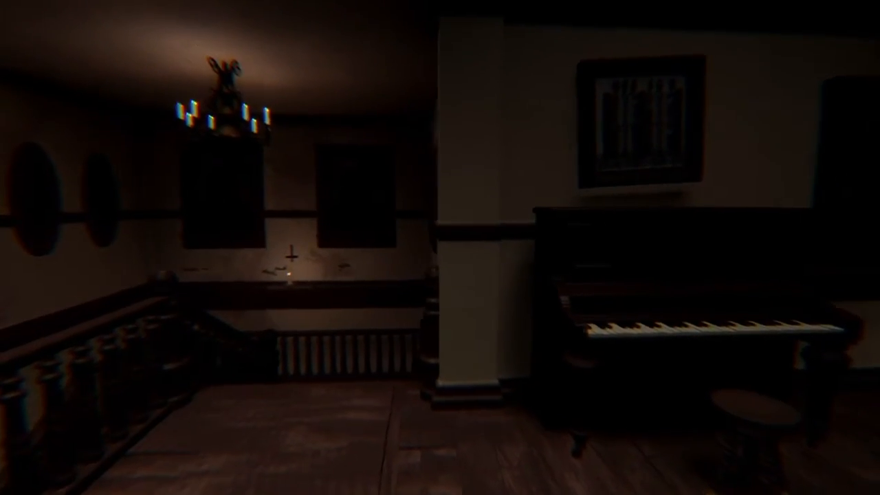
mouse_move(440, 248)
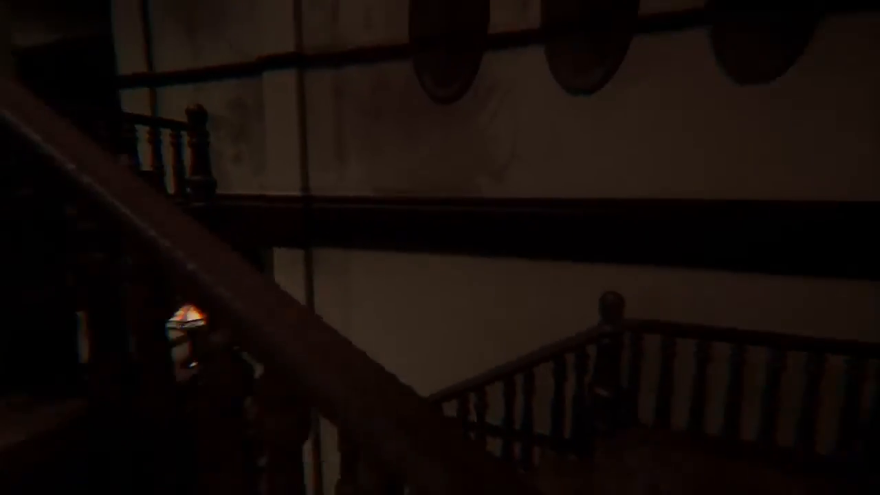
mouse_move(439, 247)
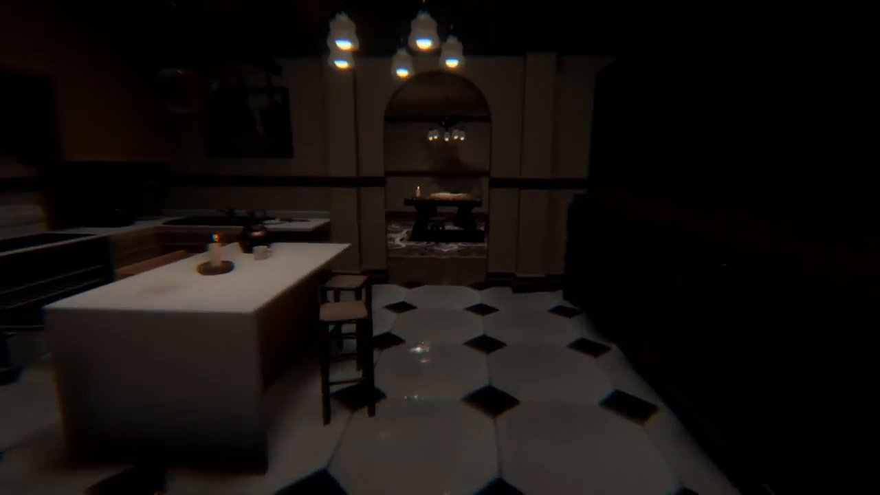
mouse_move(440, 248)
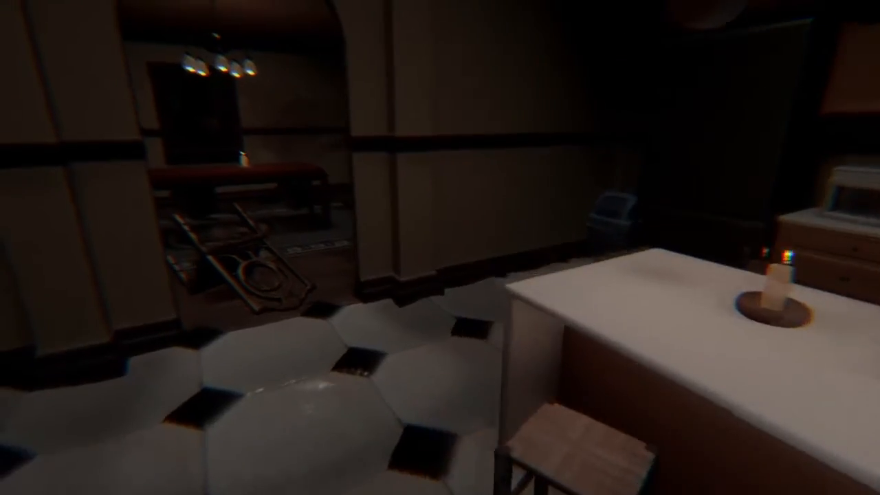
mouse_move(440, 248)
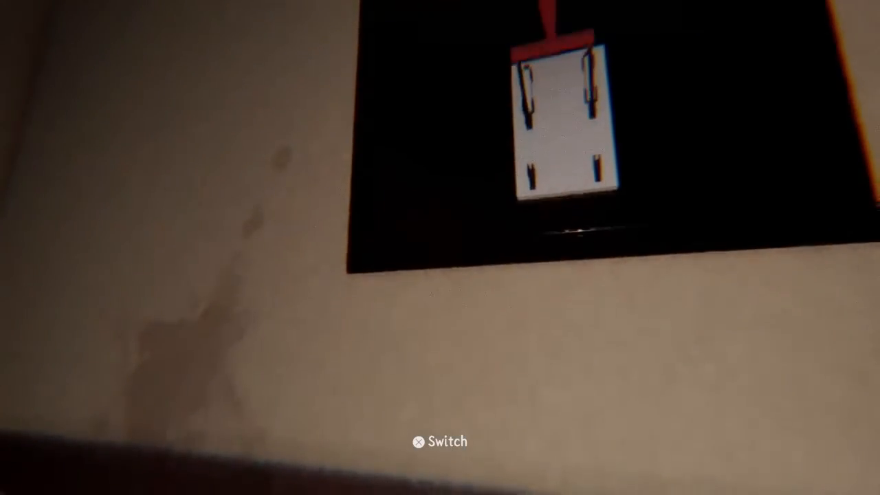
click(440, 442)
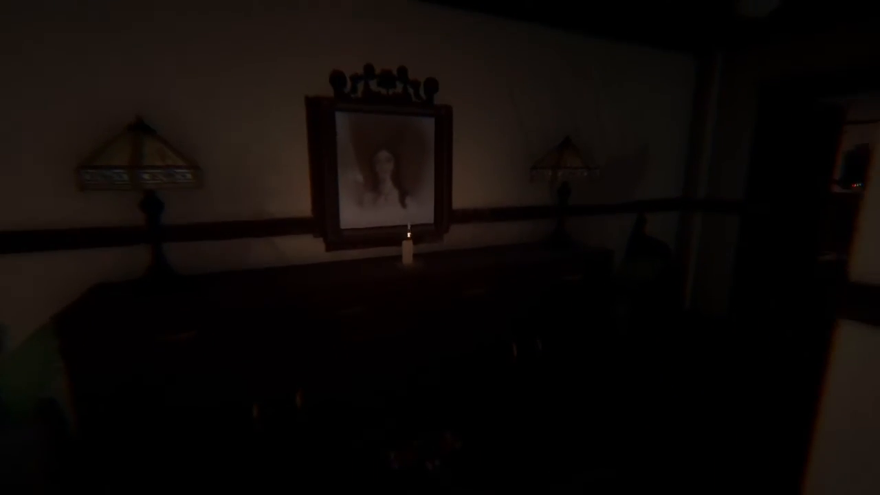
scroll(right, 3)
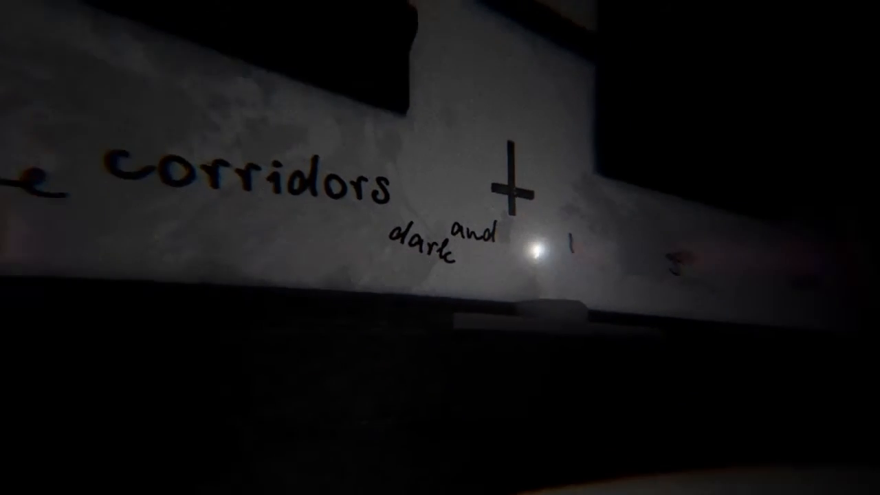
mouse_move(439, 248)
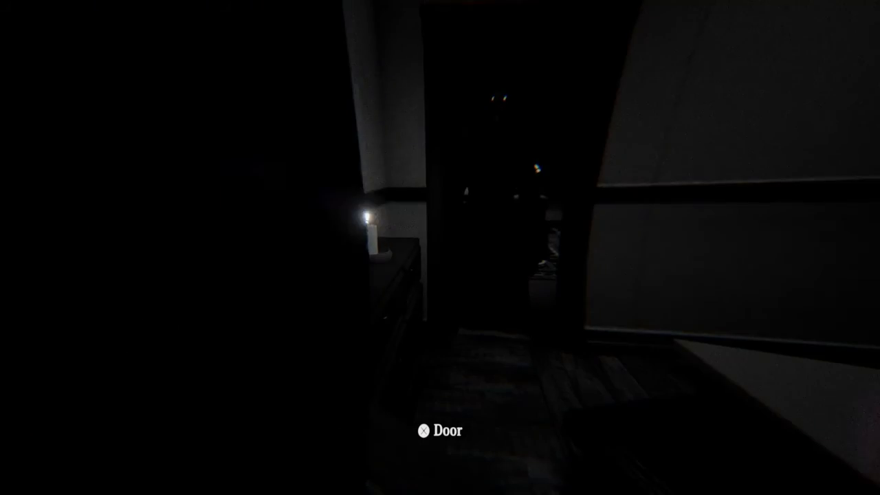
mouse_move(440, 247)
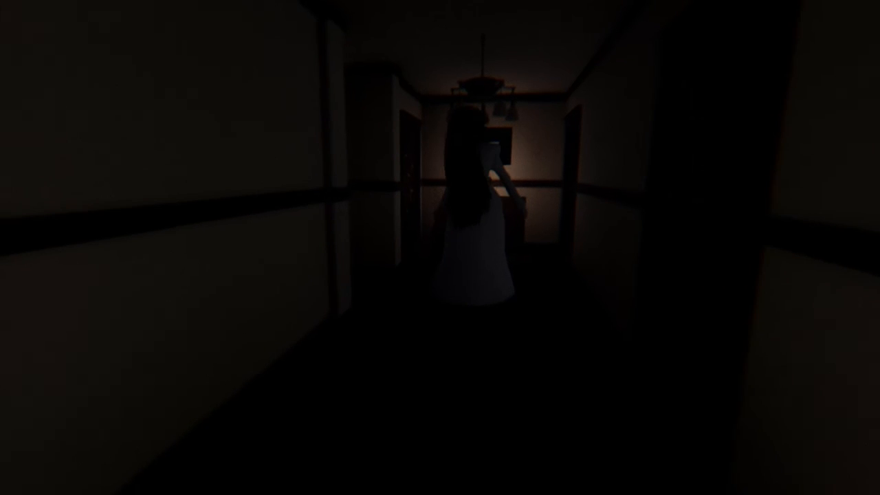
mouse_move(440, 247)
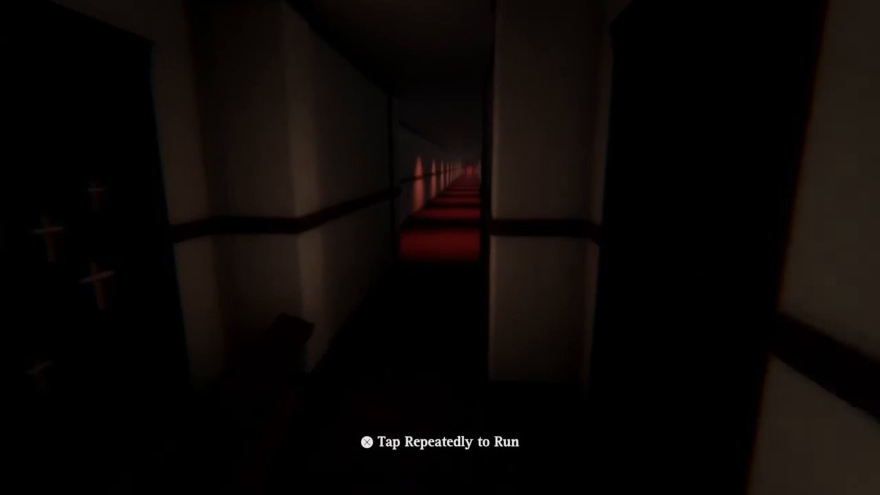
key(w)
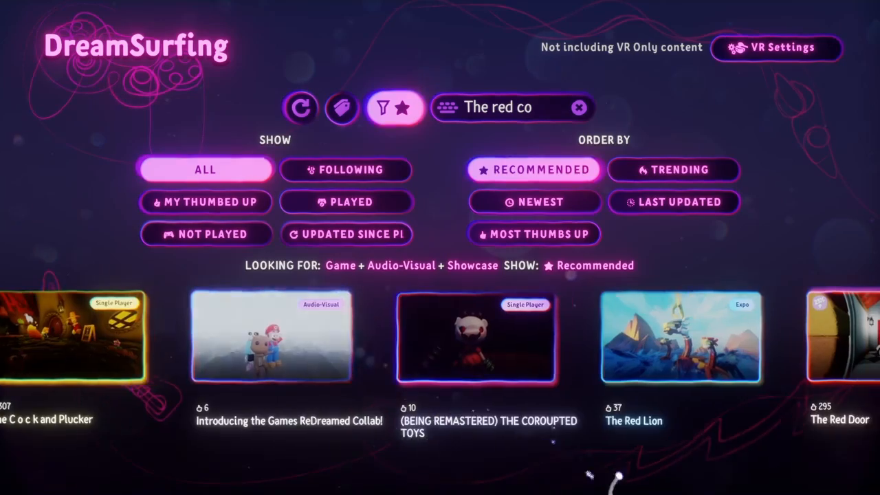
click(673, 202)
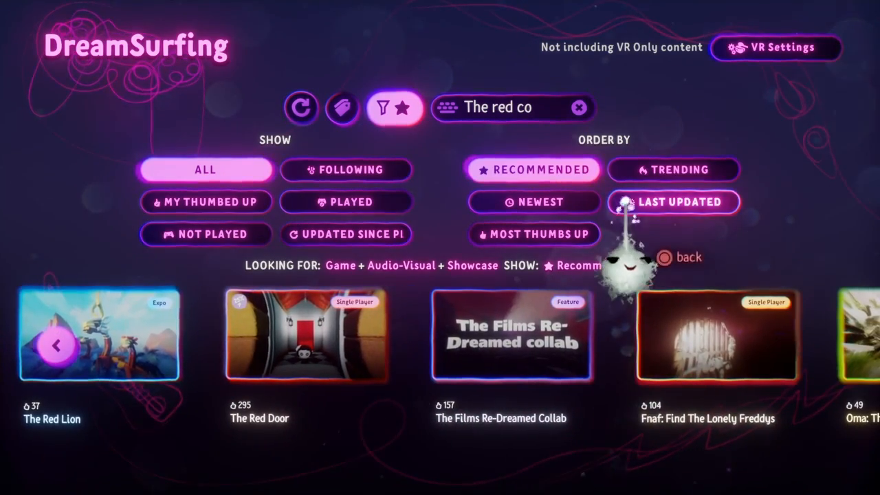